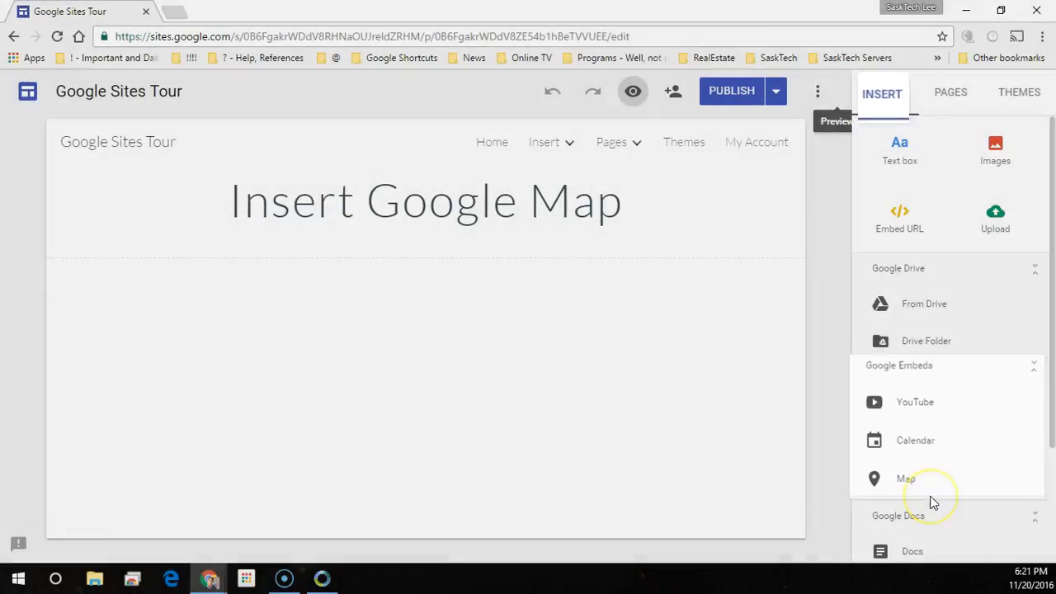
Choose Map under Google Embeds to open the Select a map dialog
click(906, 479)
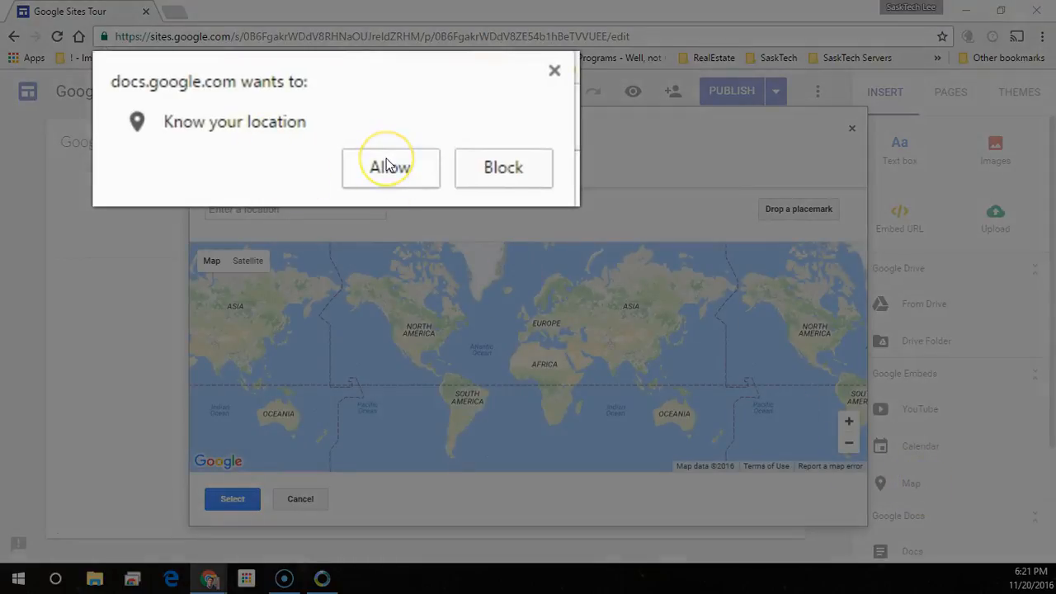
Allow location access, then search 'Melville' and pick Melville, SK, Canada
click(389, 167)
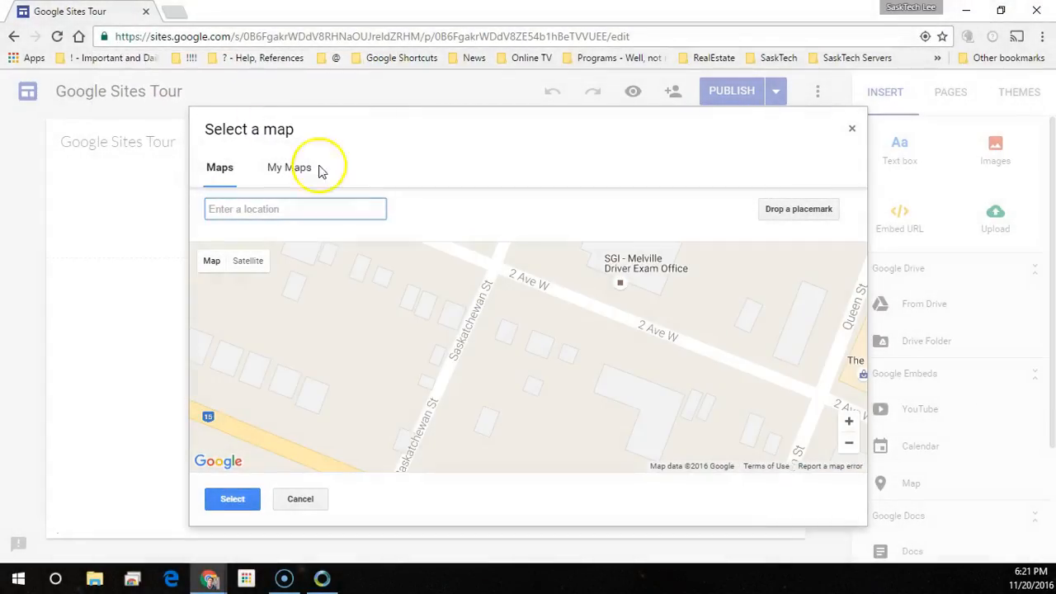
mouse_move(576, 370)
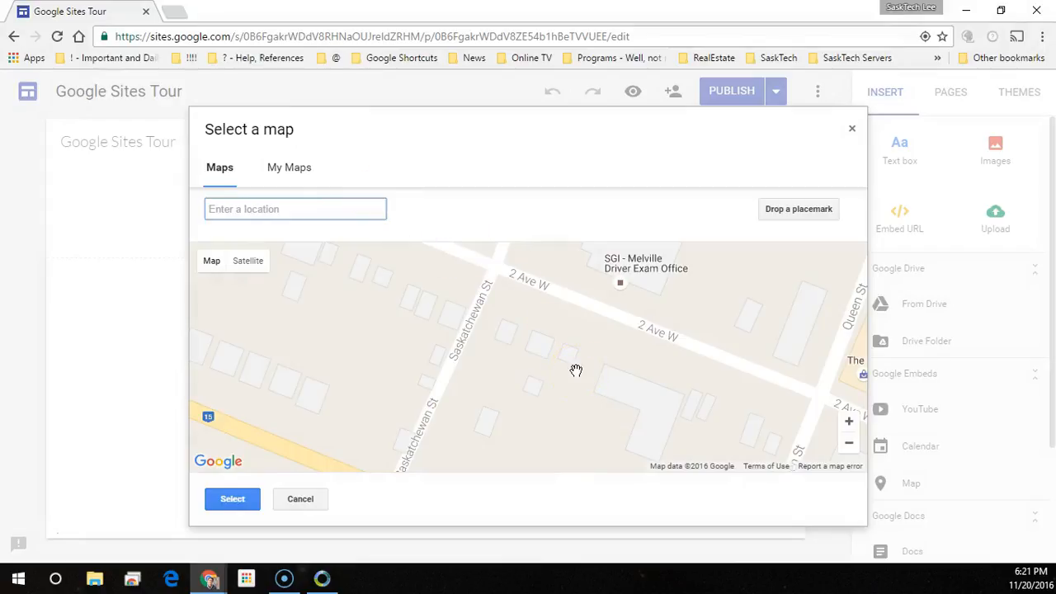
click(296, 209)
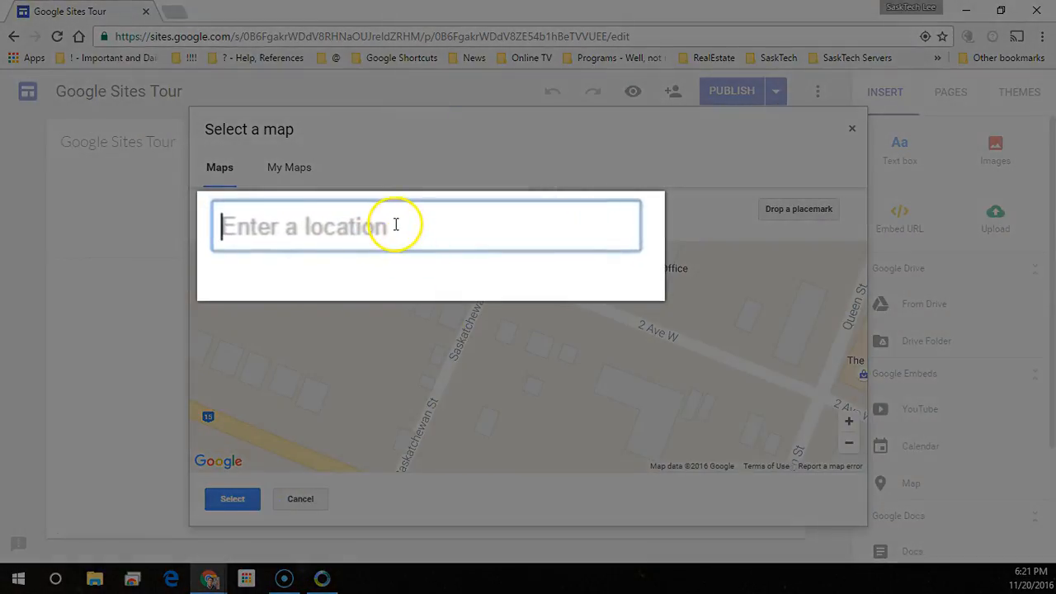
text(Mel)
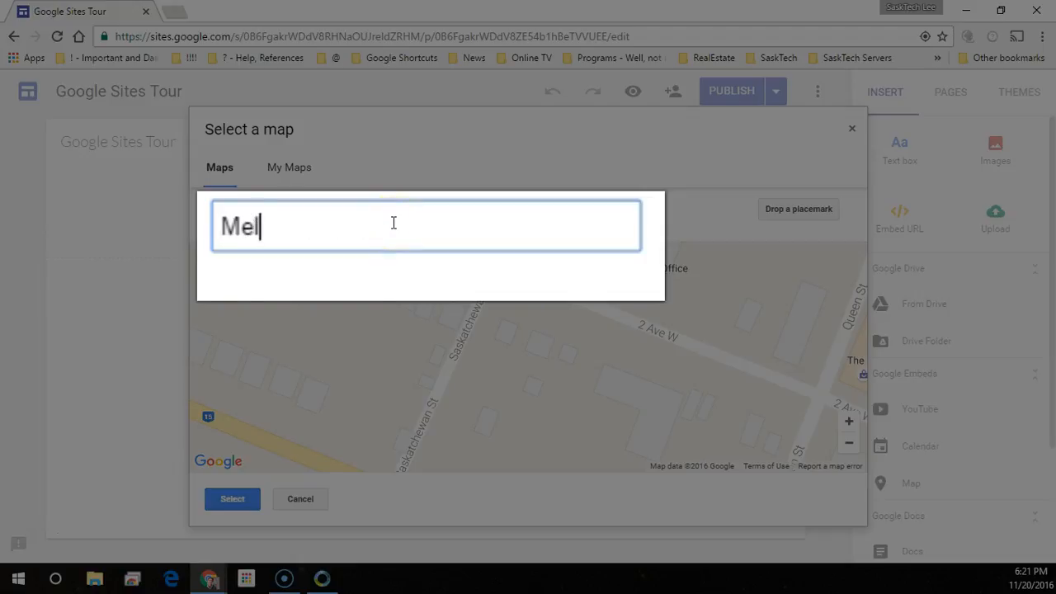
text(ville)
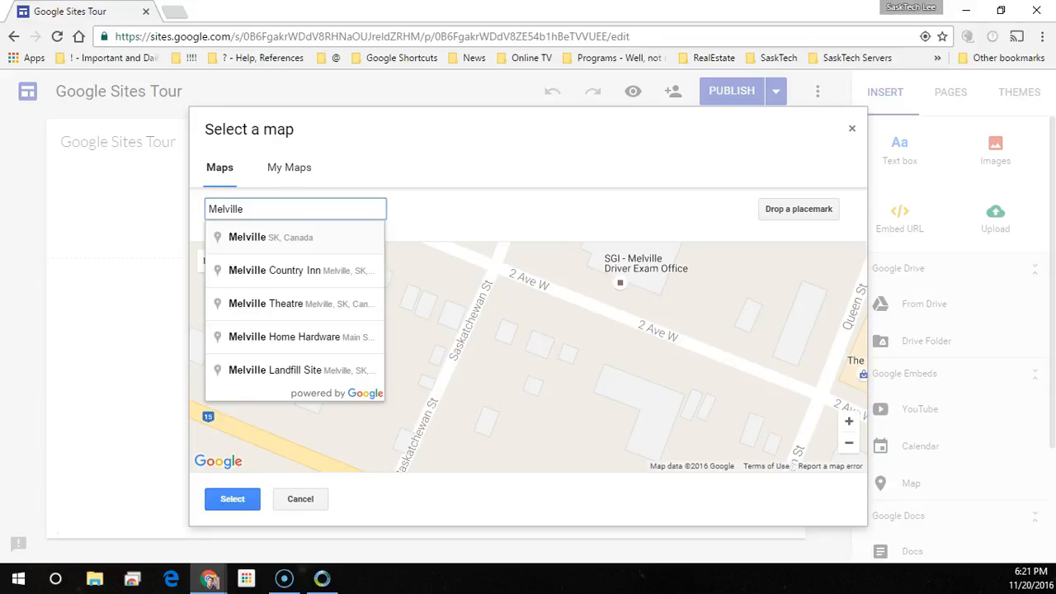
click(246, 237)
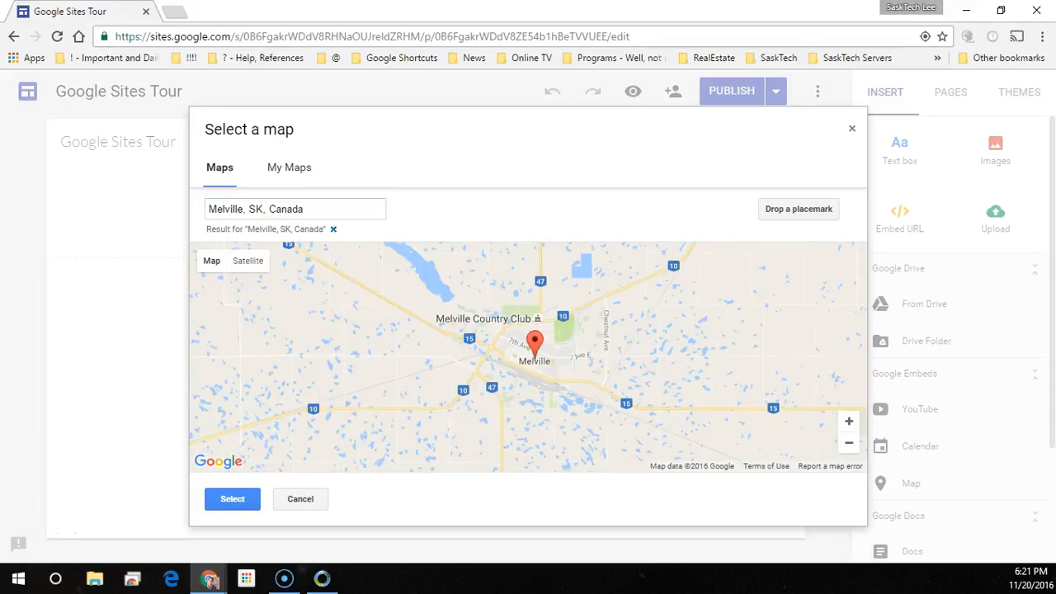
Search 'Sa' and pick Saskatchewan Street, Melville, SK, Canada
text(Sask)
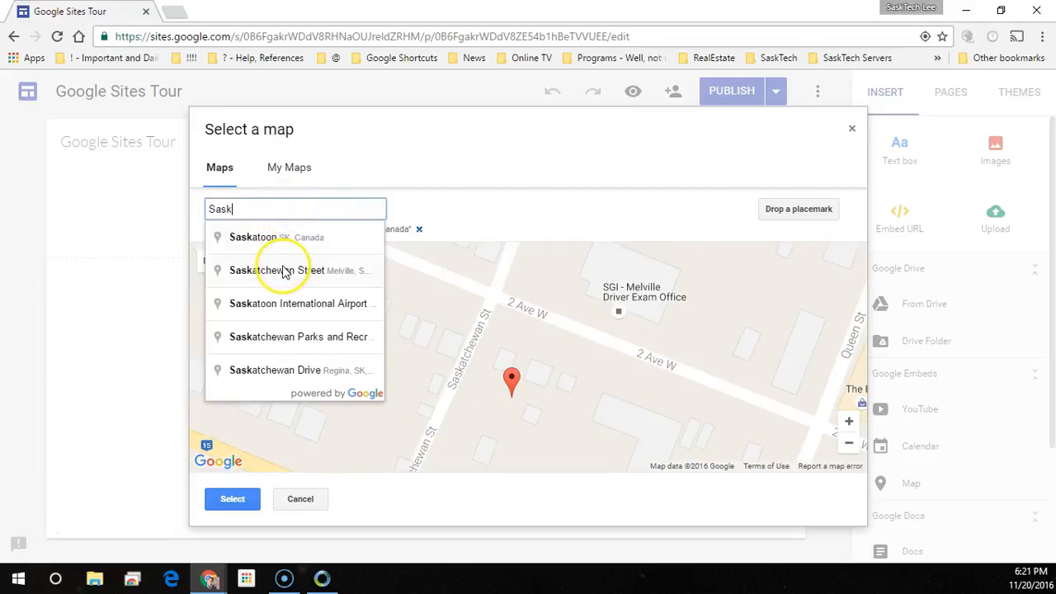
click(284, 271)
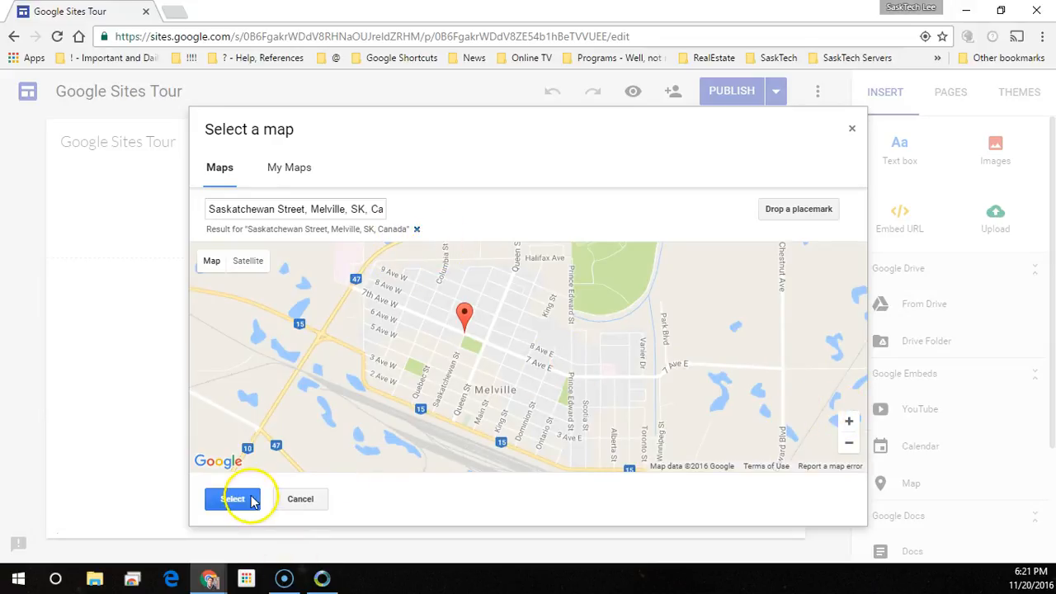
click(248, 261)
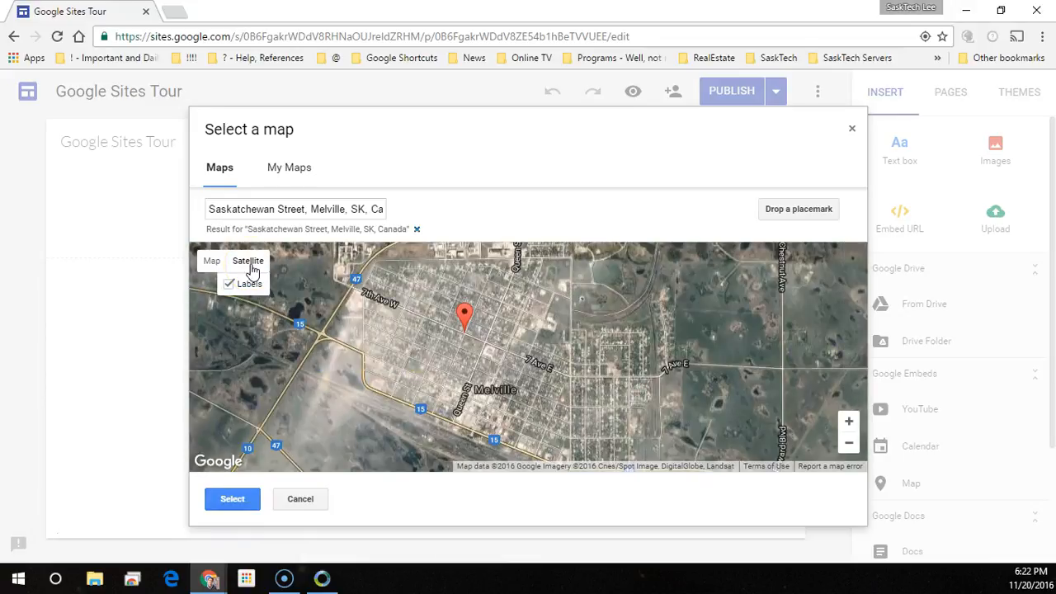
click(230, 284)
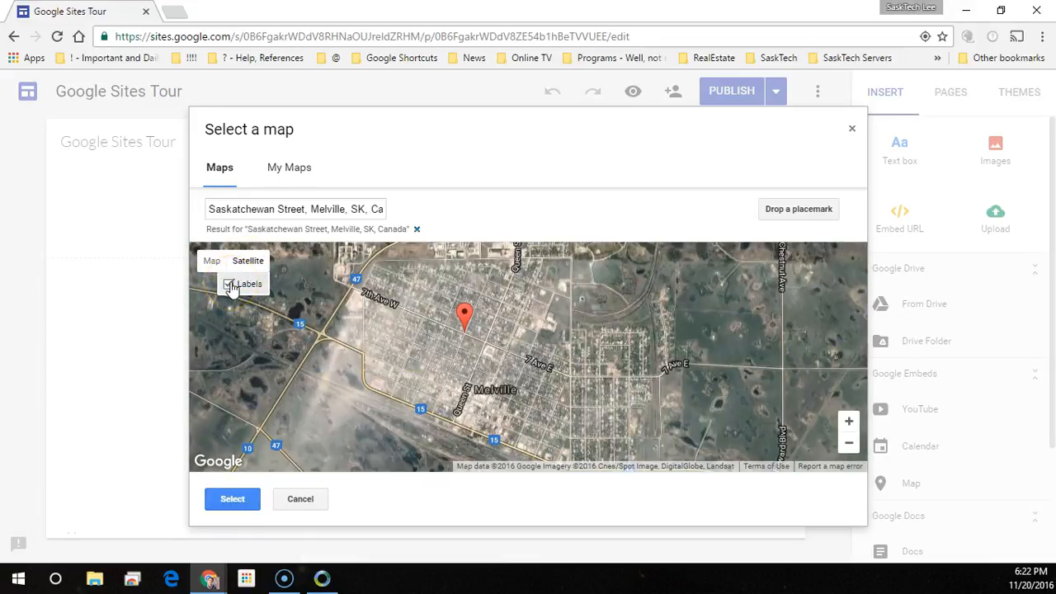
click(230, 284)
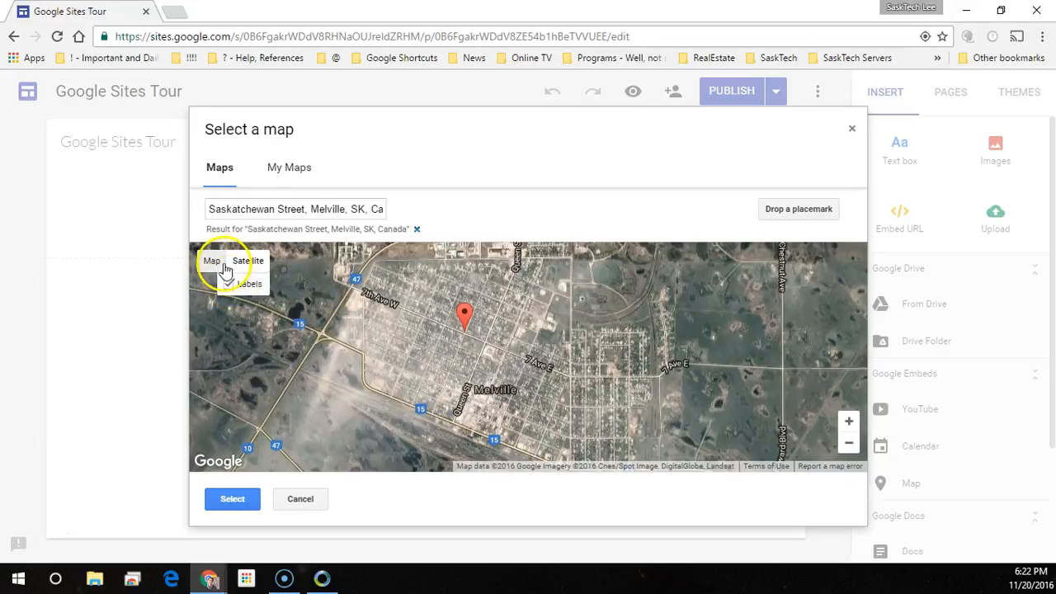
click(211, 260)
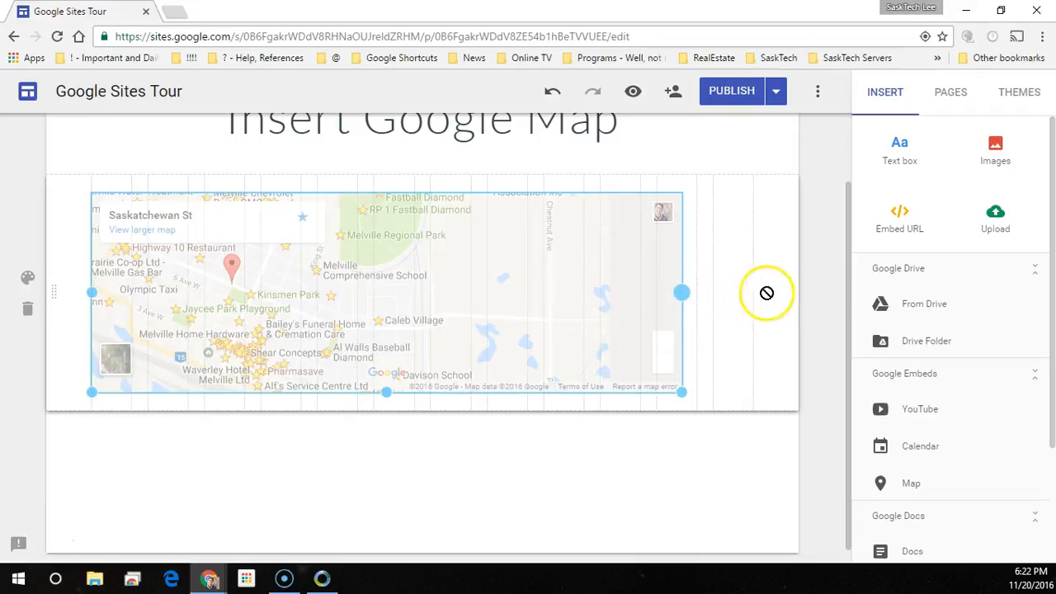
Widen the embedded Saskatchewan St map across the section and publish the site
drag(681, 293, 749, 293)
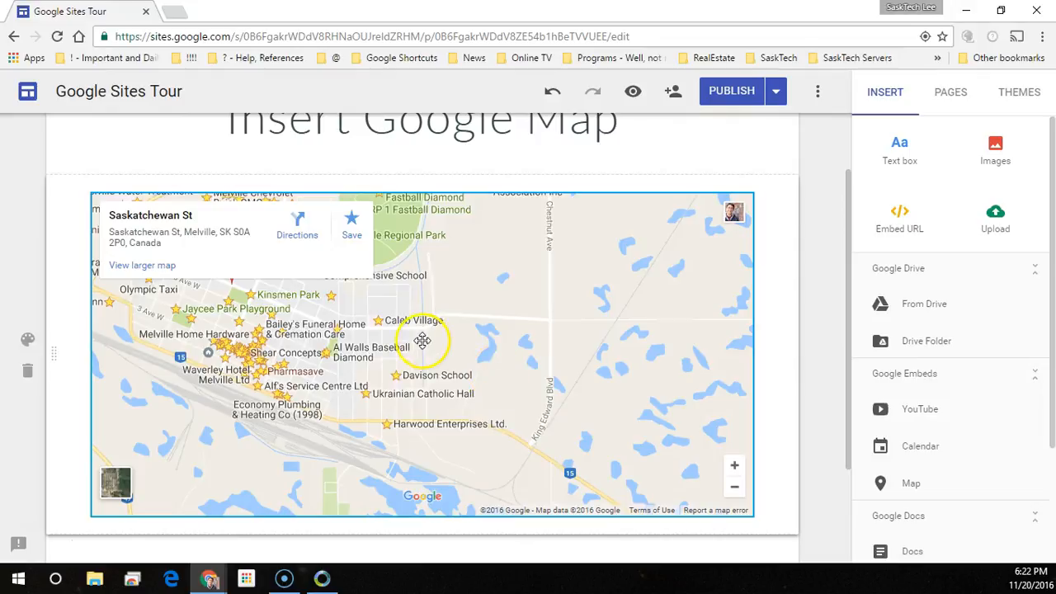
mouse_move(392, 339)
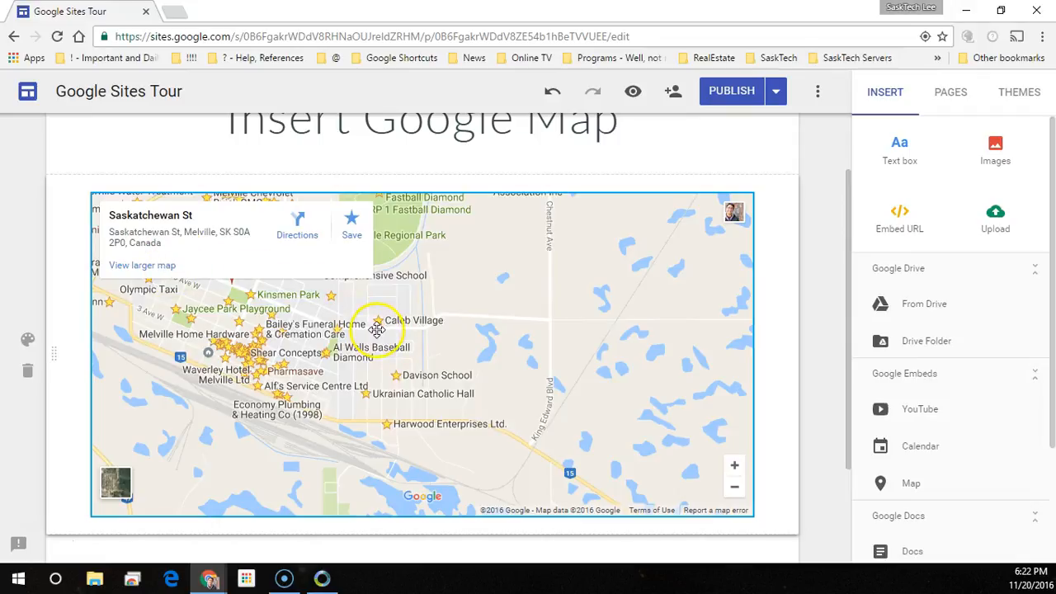
mouse_move(731, 91)
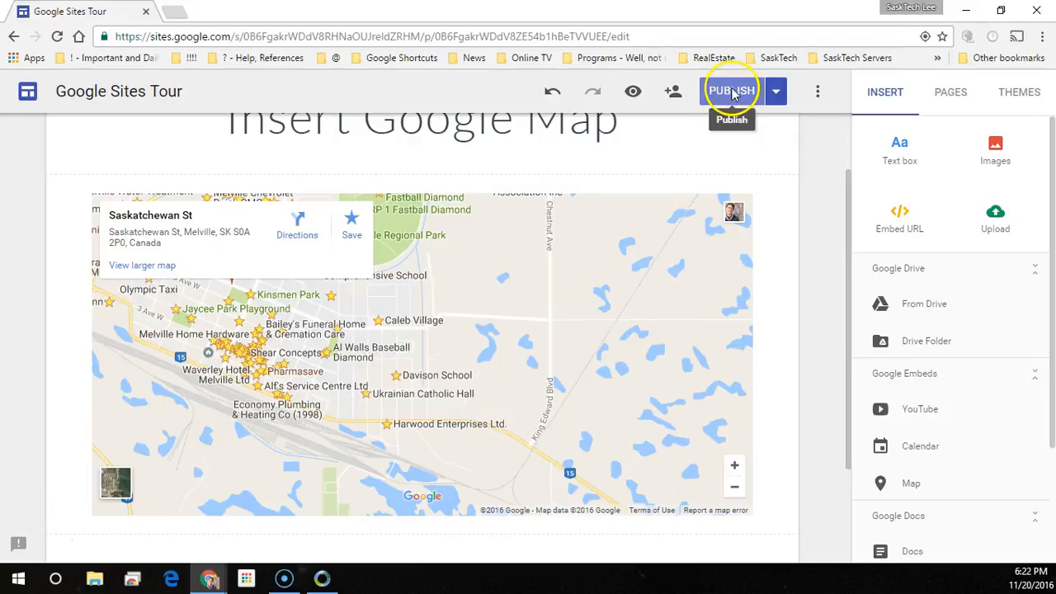
click(731, 91)
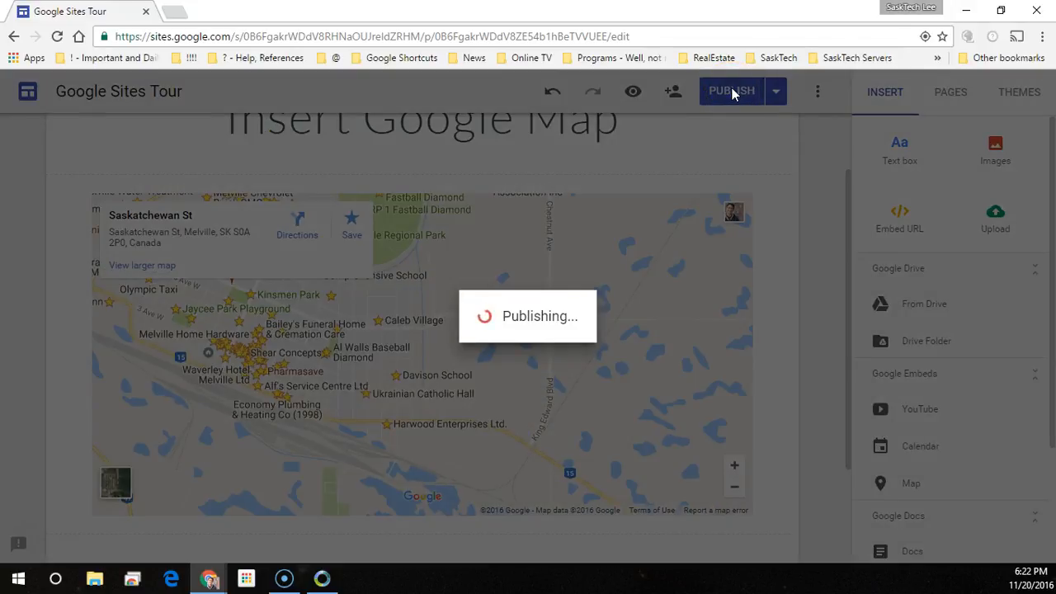